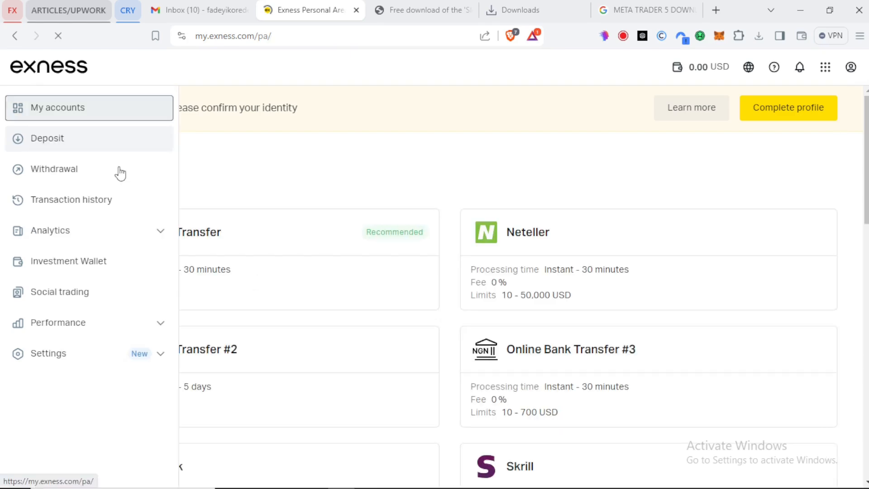
pyautogui.click(58, 108)
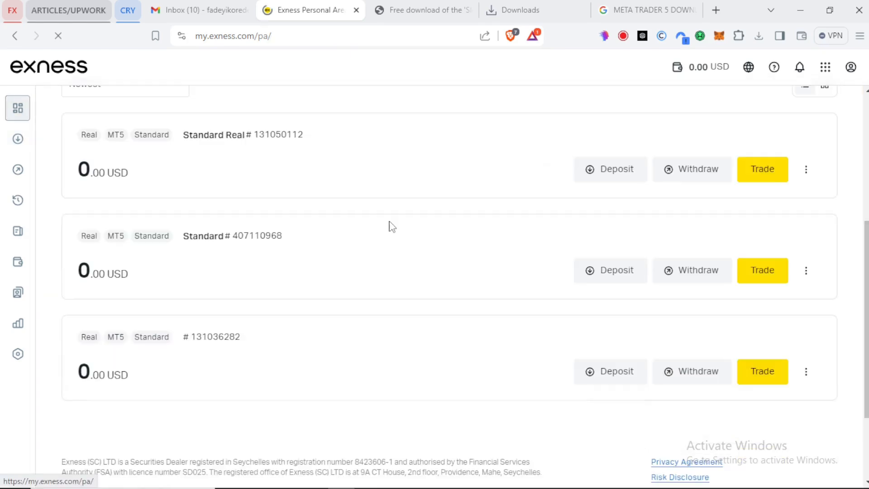
pyautogui.click(691, 169)
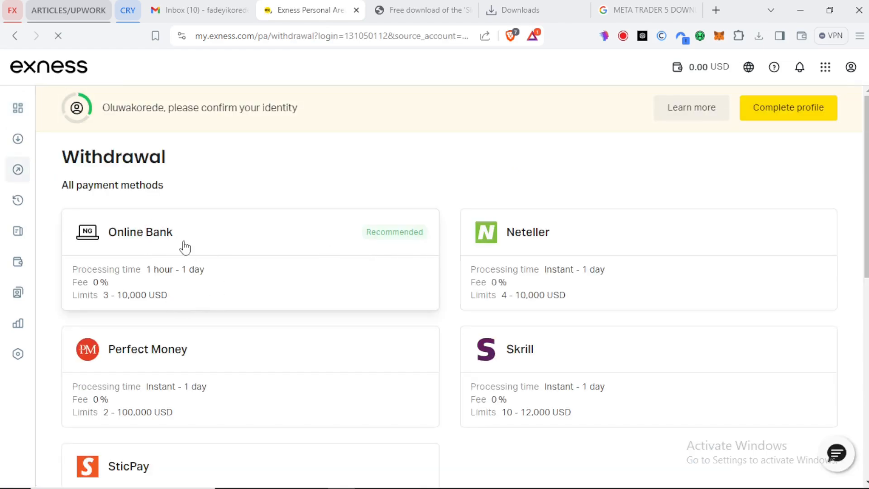
pyautogui.moveTo(120, 238)
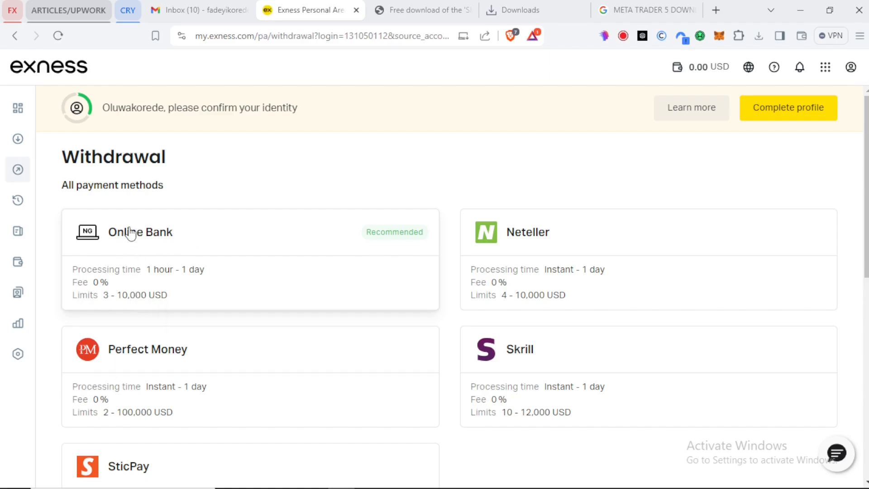
pyautogui.scroll(-3)
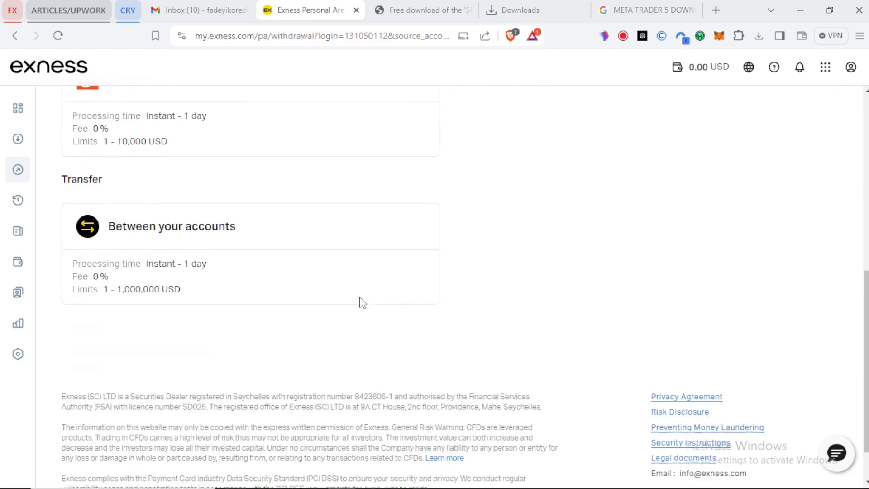
pyautogui.scroll(3)
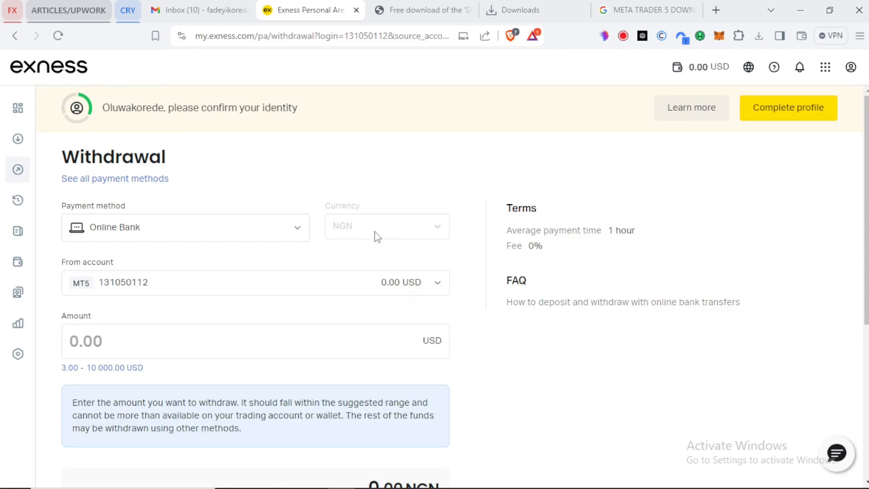
pyautogui.click(255, 341)
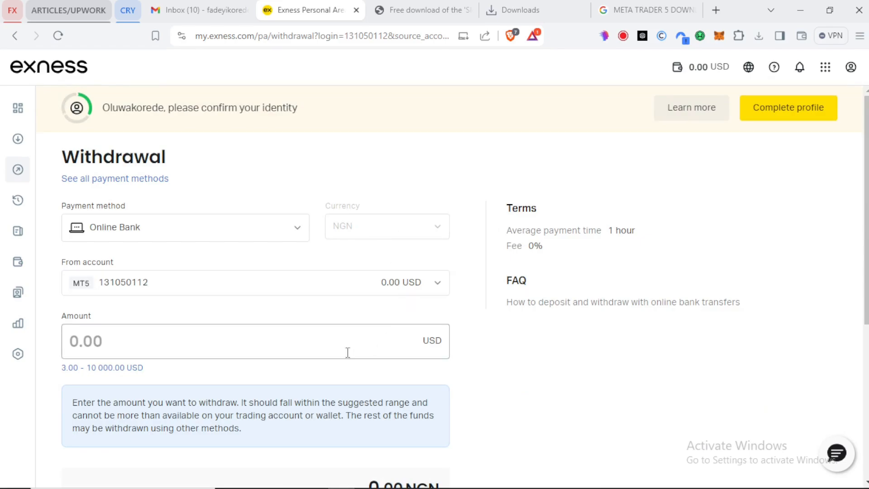
pyautogui.scroll(-3)
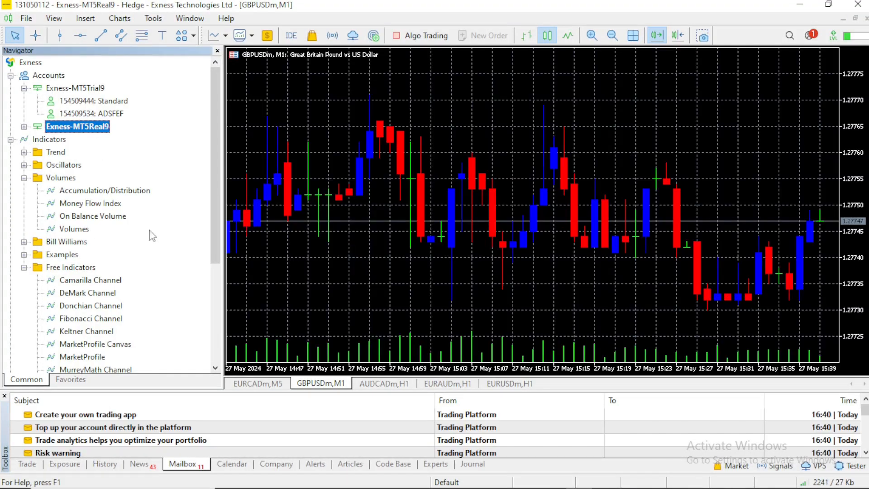
pyautogui.moveTo(94, 146)
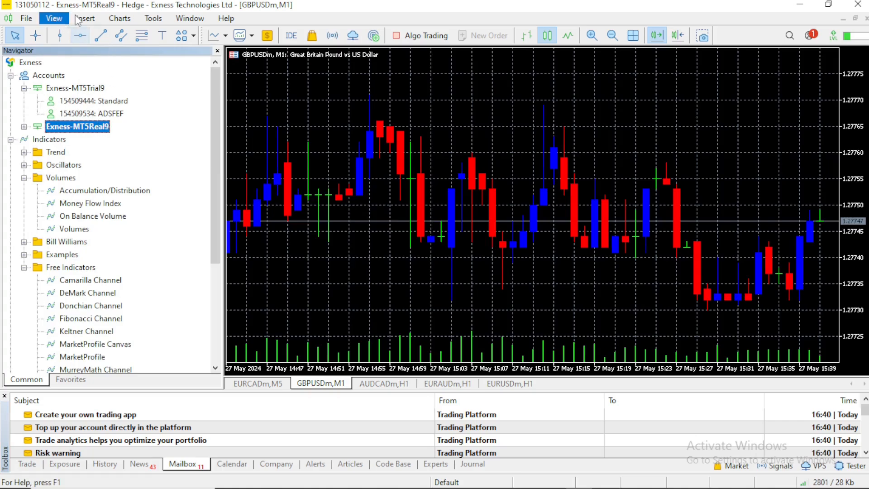
pyautogui.moveTo(111, 10)
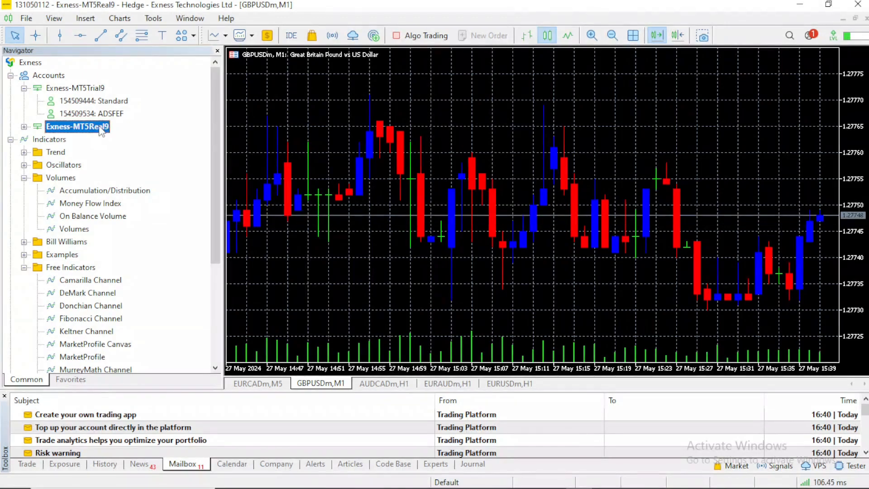
# Step: Show the context actions for the Exness-MT5Real9 account in the Navigator
pyautogui.rightClick(78, 127)
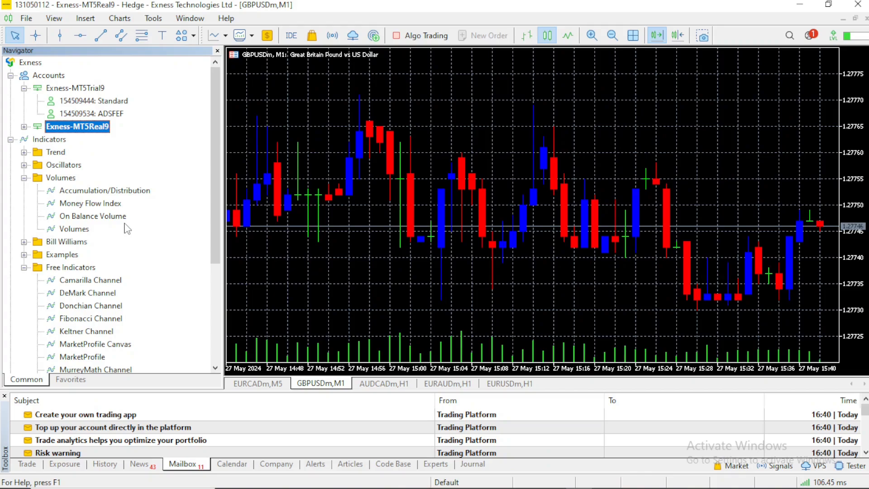
pyautogui.moveTo(133, 208)
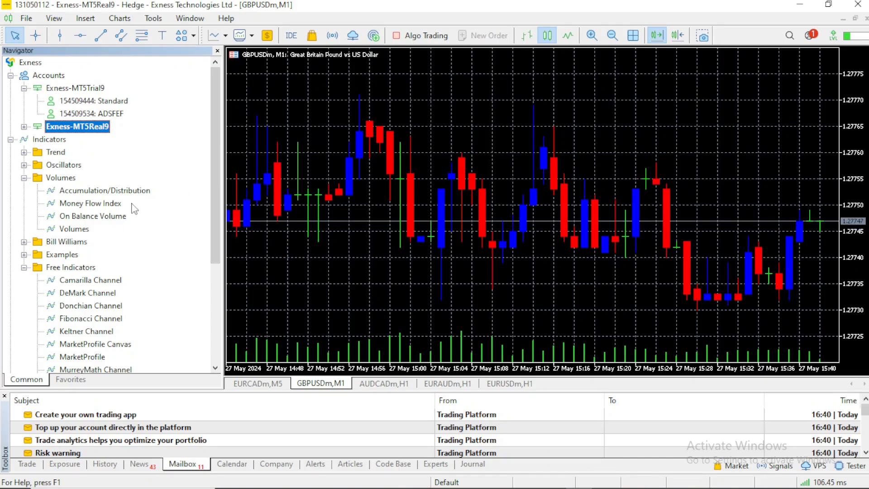
pyautogui.scroll(-3)
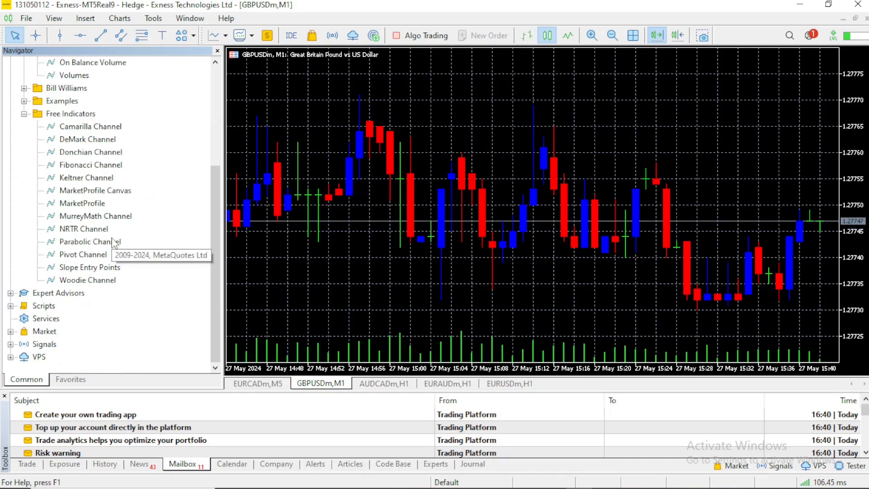